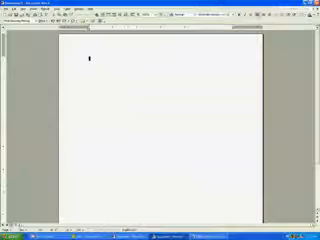
Apply a shadowed, coloured page border via Format > Borders and Shading.
click(40, 24)
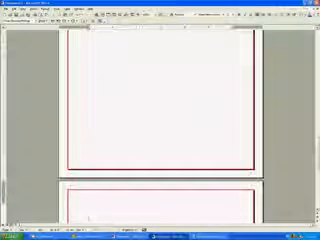
Zoom out to a smaller percentage so multiple bordered pages show together.
click(150, 24)
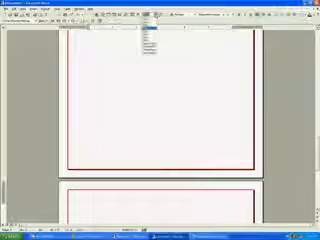